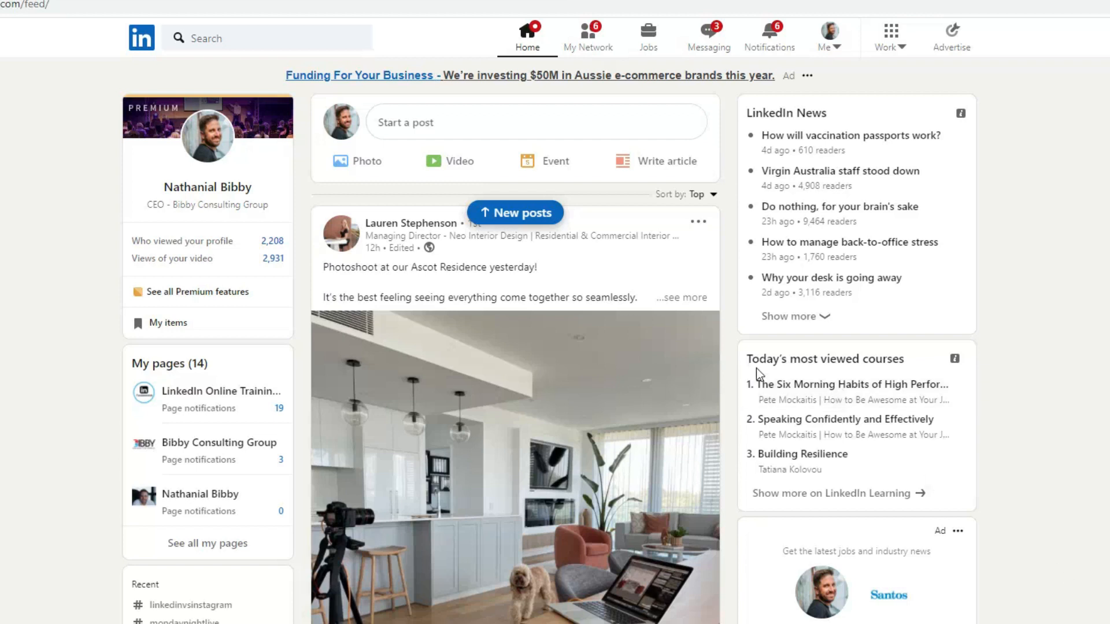
{"action": "mouse_move", "coordinate": [614, 332]}
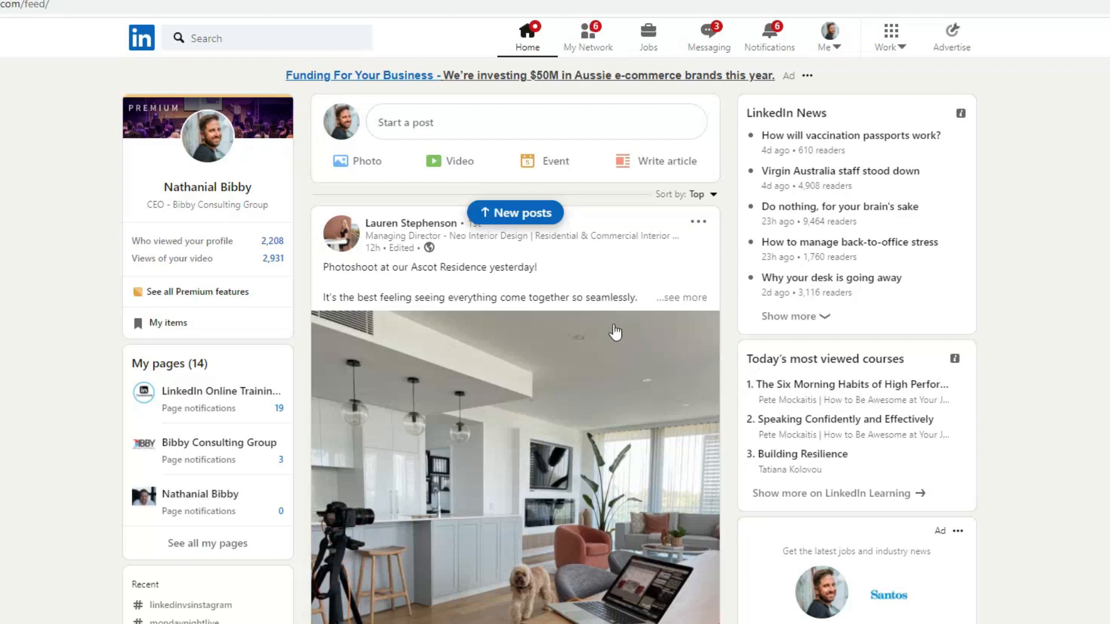
{"action": "mouse_move", "coordinate": [449, 161]}
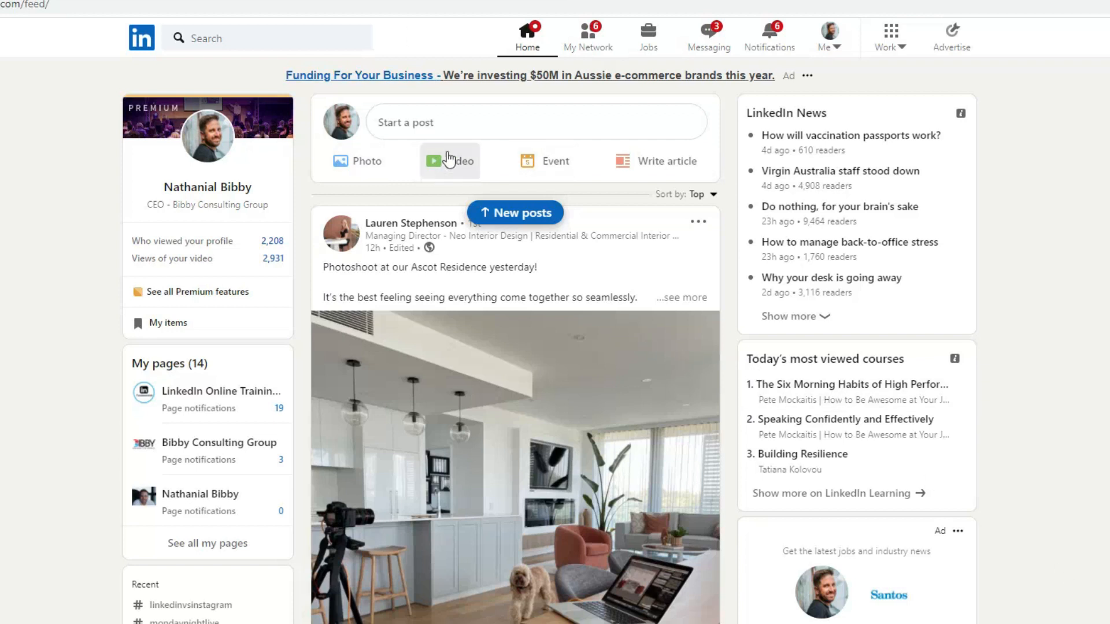
{"action": "mouse_move", "coordinate": [443, 124]}
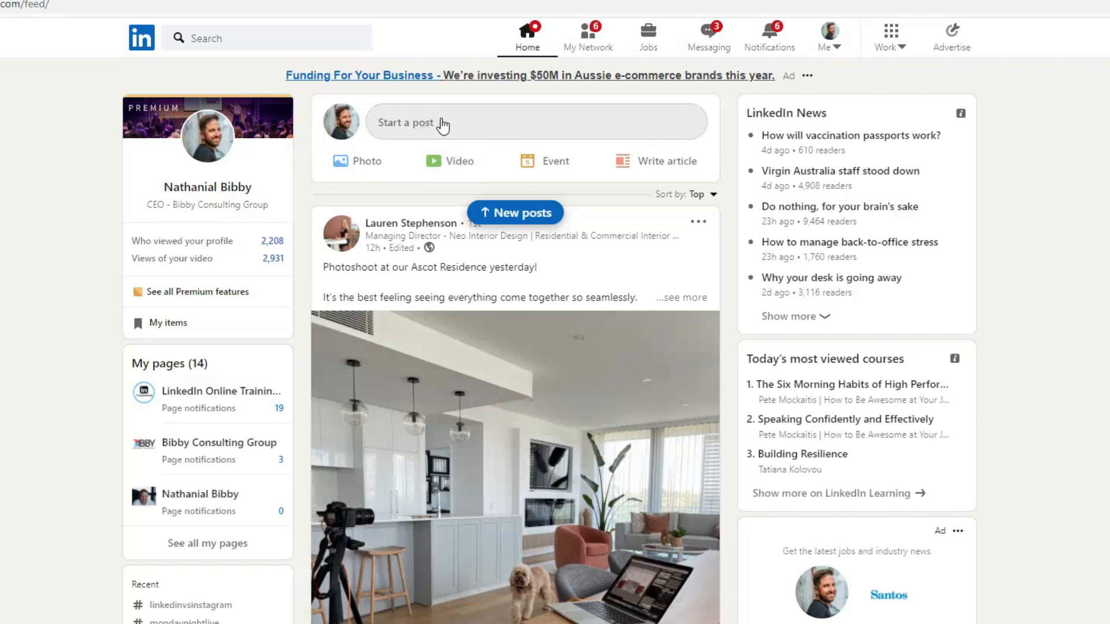
- Begin a new post and reveal the extra content types that can be added
{"action": "left_click", "coordinate": [443, 122]}
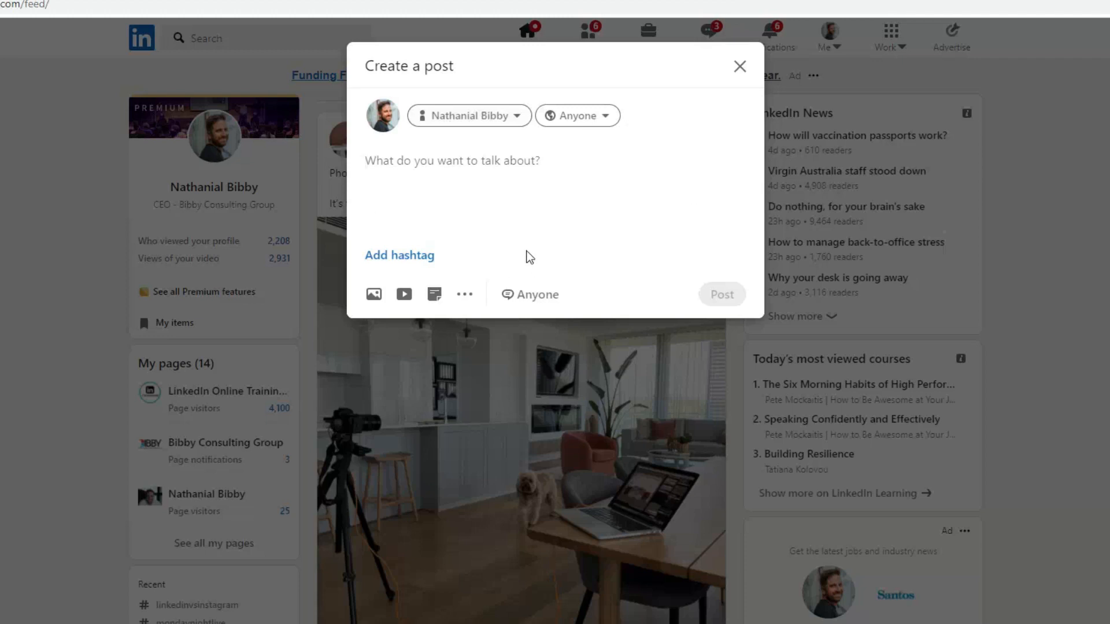
{"action": "left_click", "coordinate": [465, 294]}
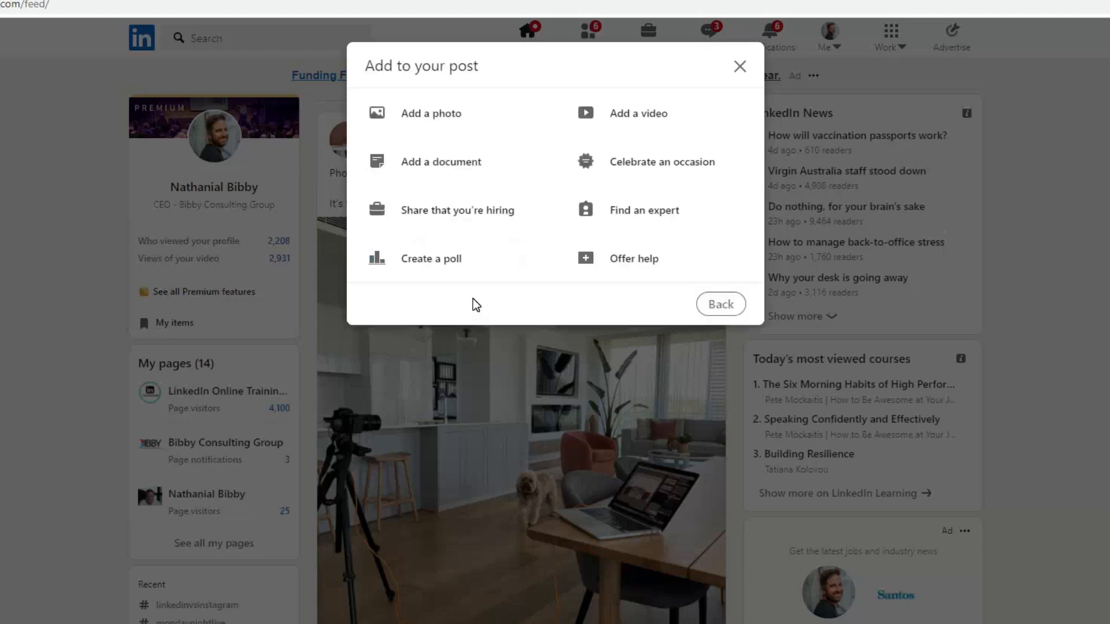
{"action": "mouse_move", "coordinate": [431, 258]}
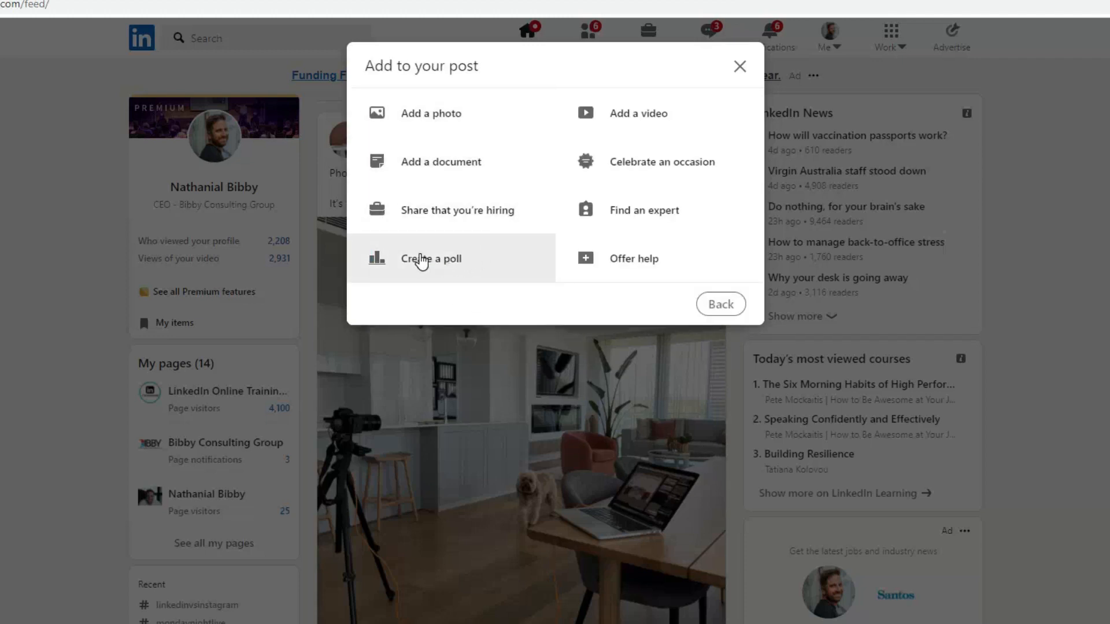
- Add a poll whose question reads 'Do you prefer to use Apple or Samsung'
{"action": "left_click", "coordinate": [431, 258]}
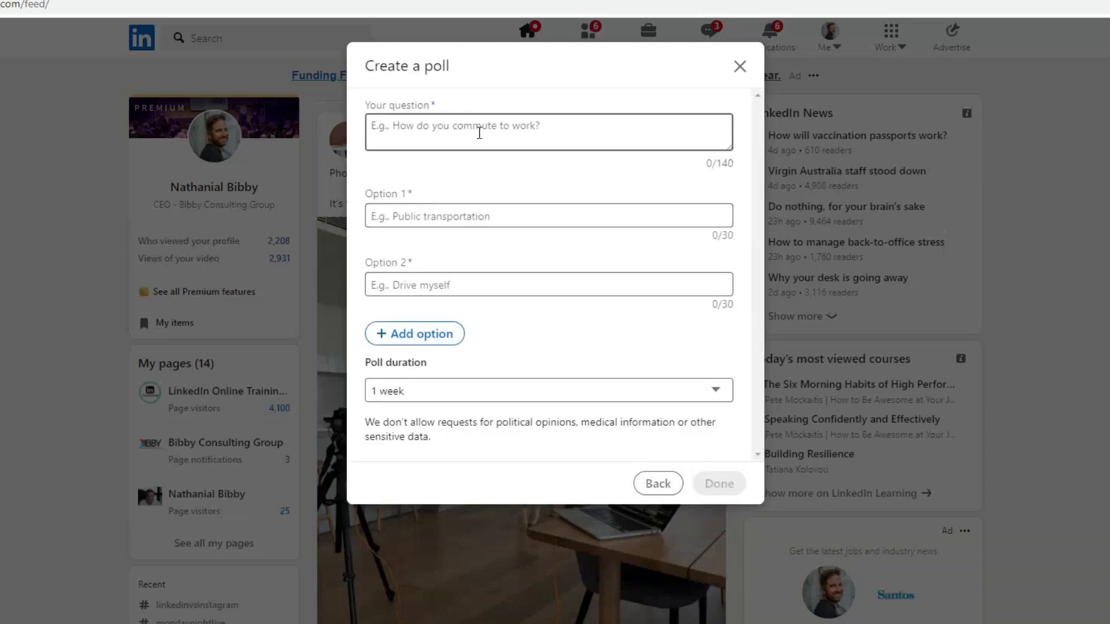
{"action": "mouse_move", "coordinate": [170, 450]}
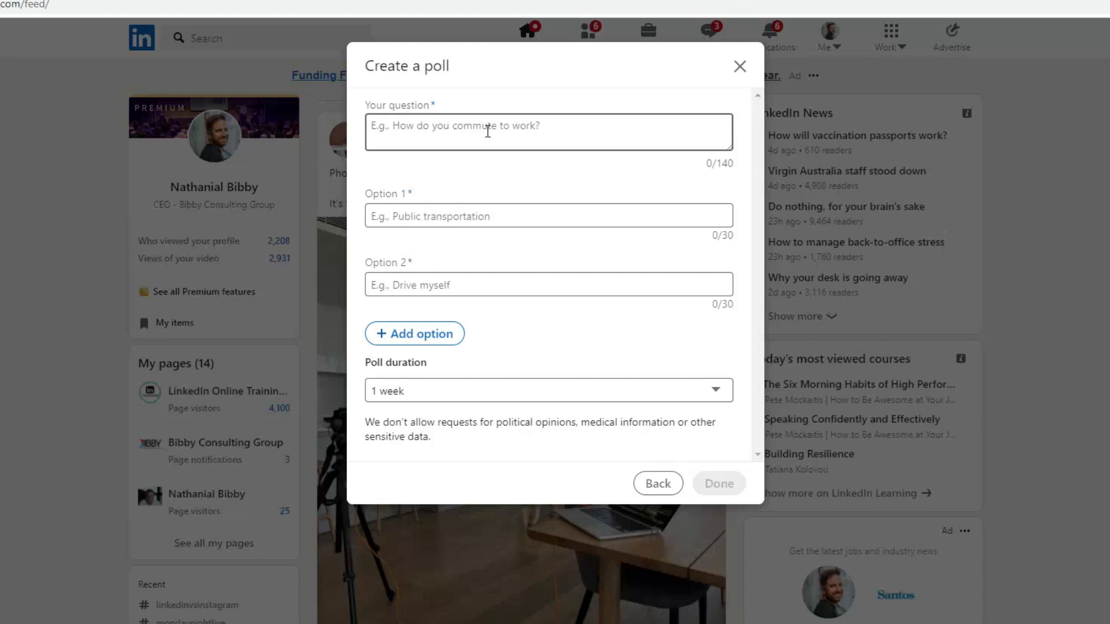
{"action": "type", "text": "Do"}
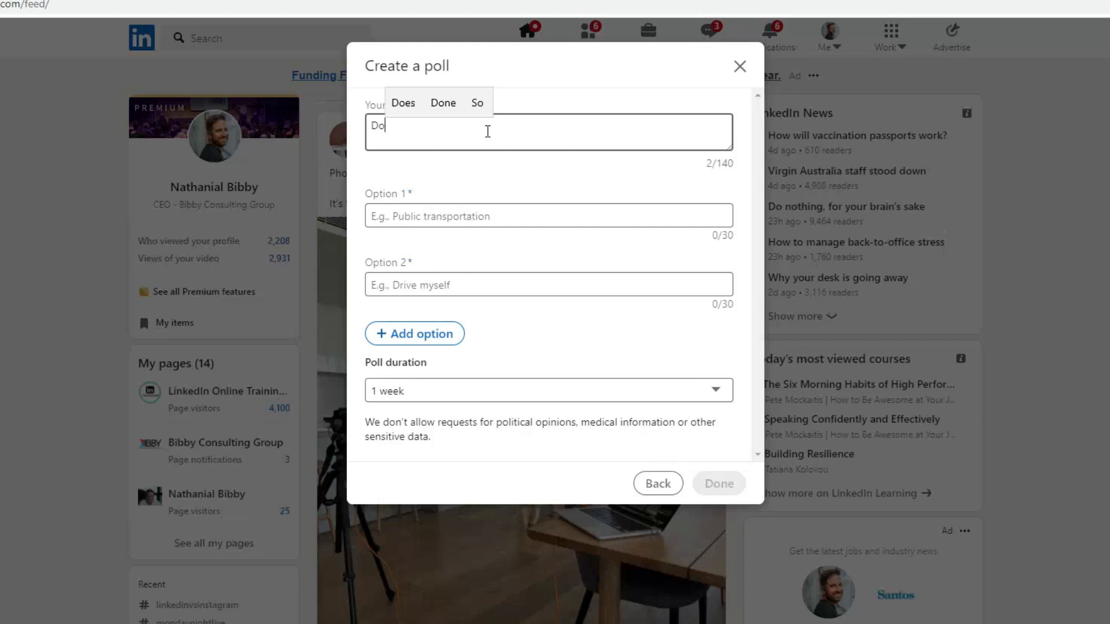
{"action": "type", "text": "you prefer"}
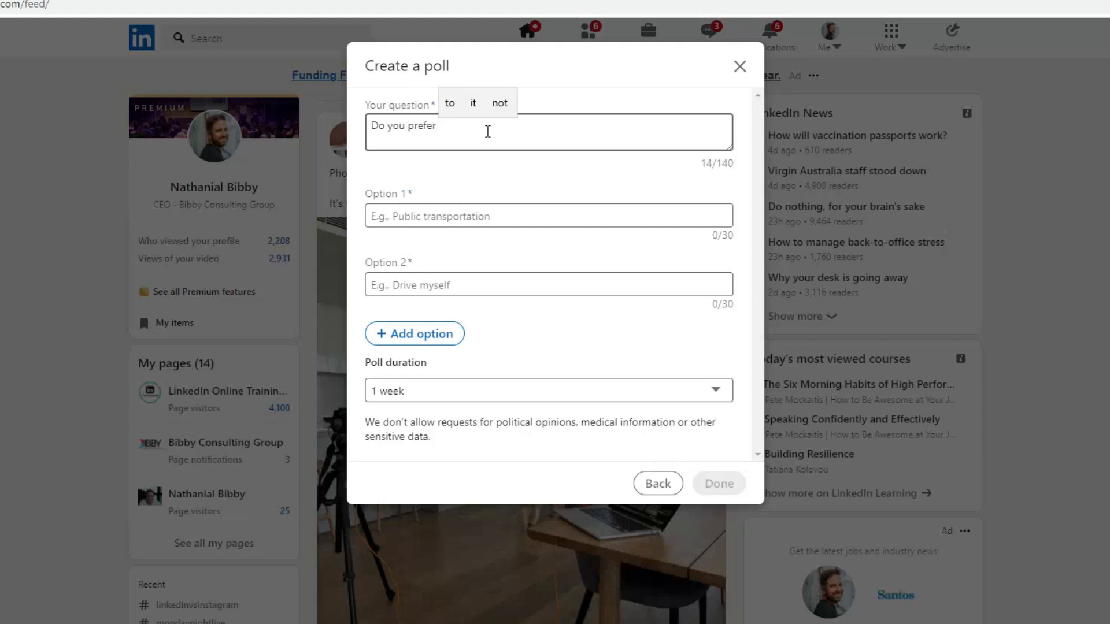
{"action": "type", "text": "to use APp"}
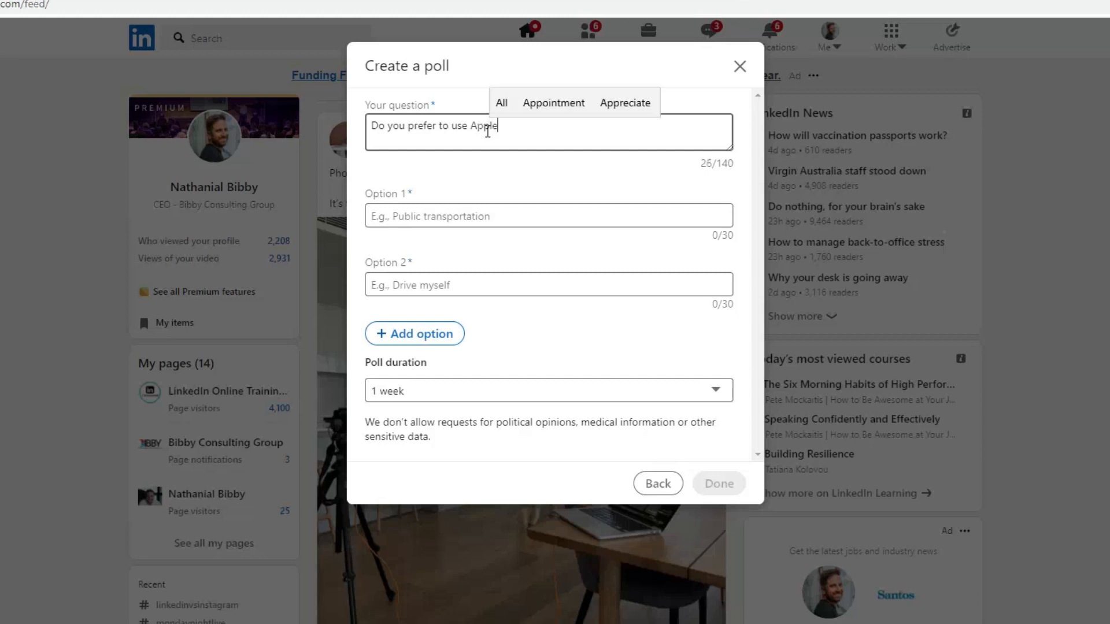
{"action": "type", "text": "or Samsung"}
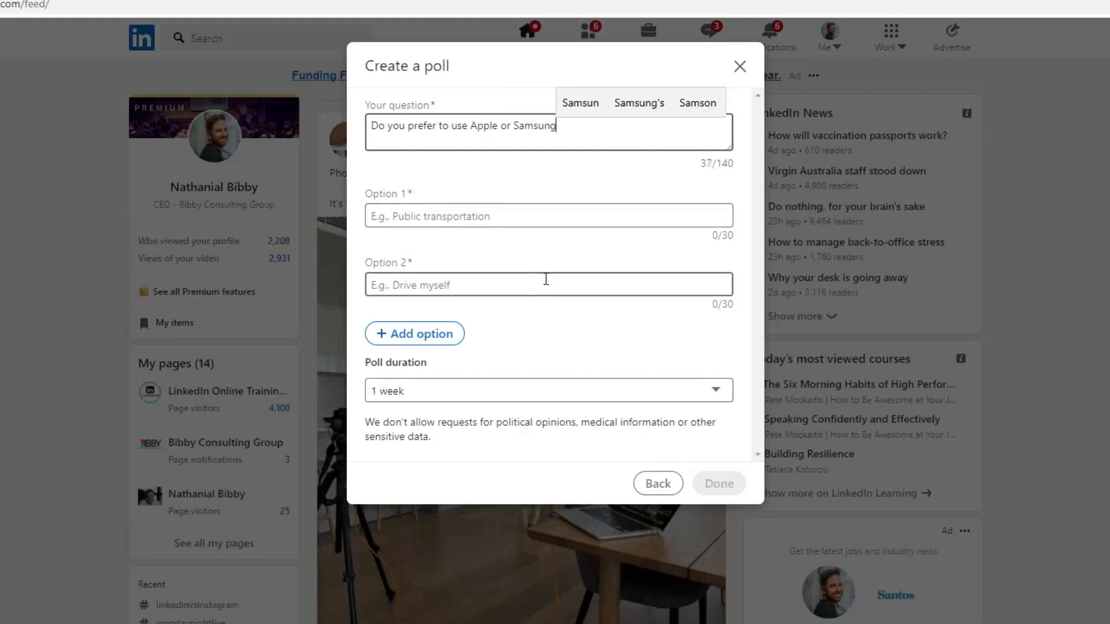
{"action": "mouse_move", "coordinate": [559, 314]}
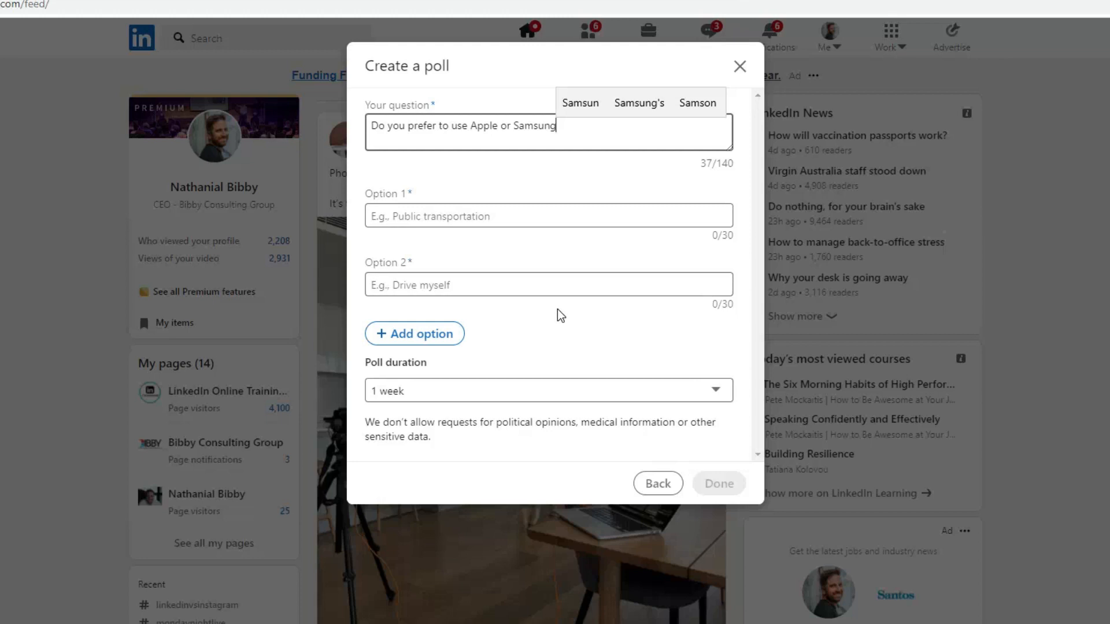
{"action": "mouse_move", "coordinate": [532, 362]}
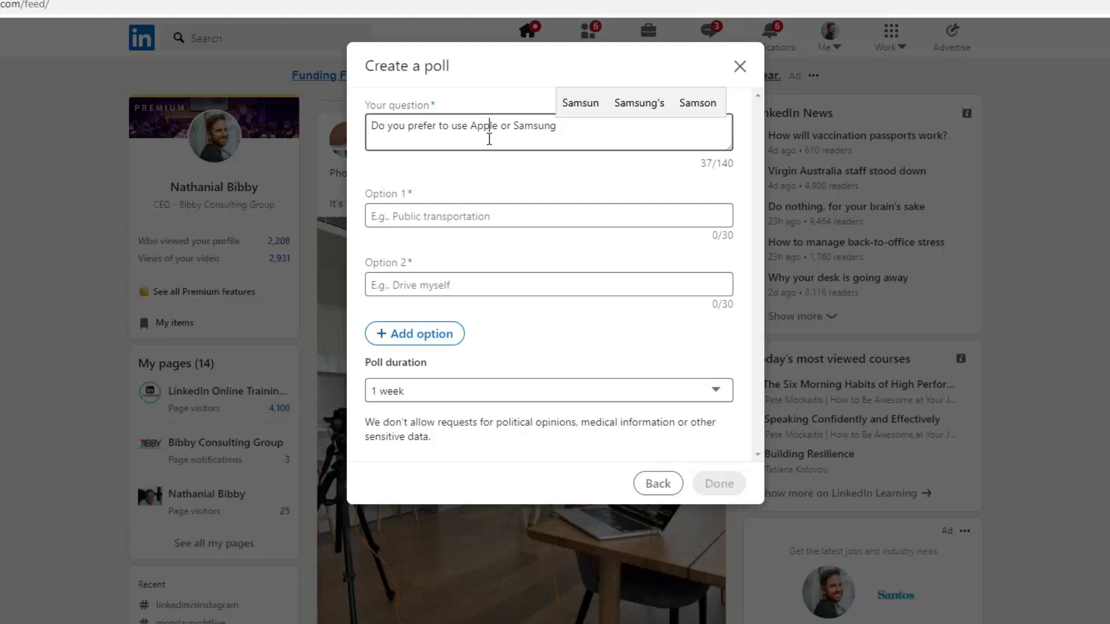
- Replace the question with 'Are you interested in getting help with your LinkedIn?' and review duration choices, keeping 1 week
{"action": "key", "text": "ctrl+a"}
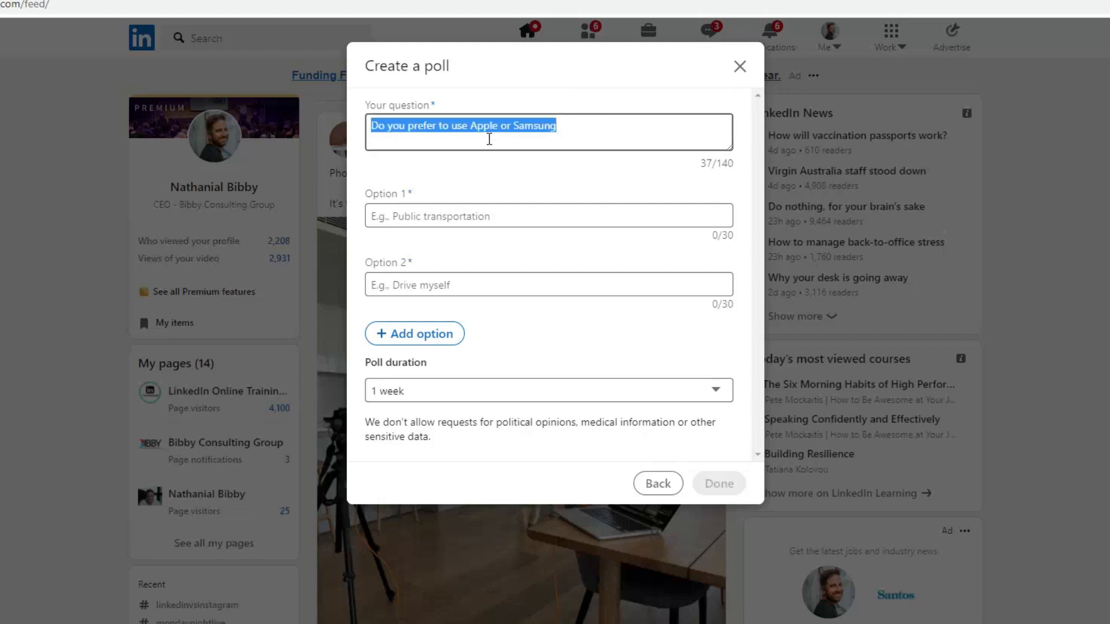
{"action": "type", "text": "A"}
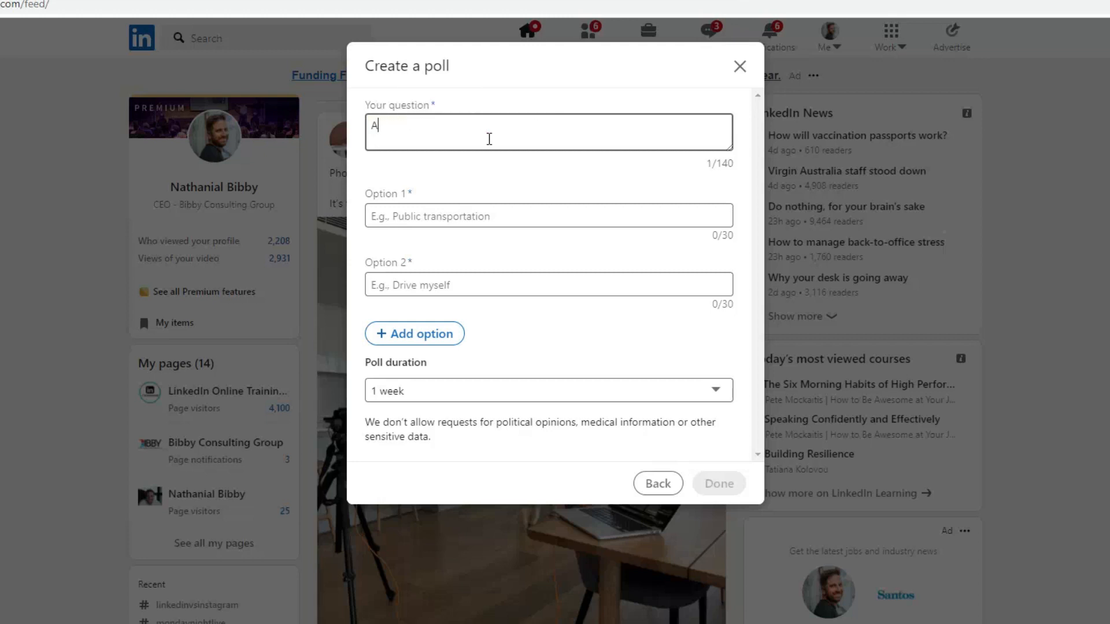
{"action": "type", "text": "re you interested in"}
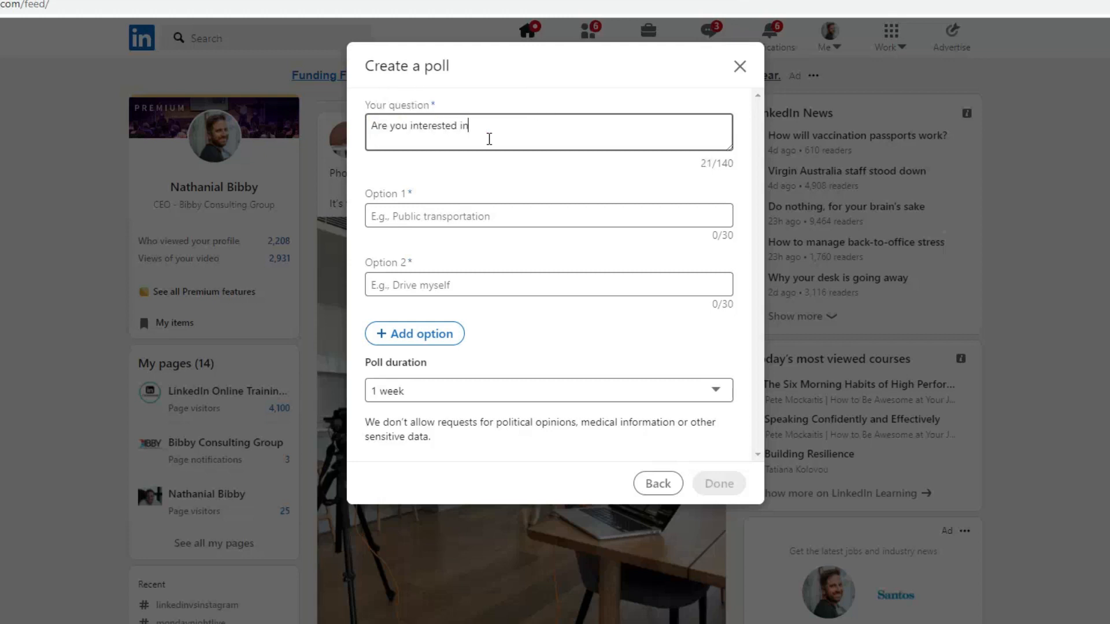
{"action": "type", "text": "getting help with"}
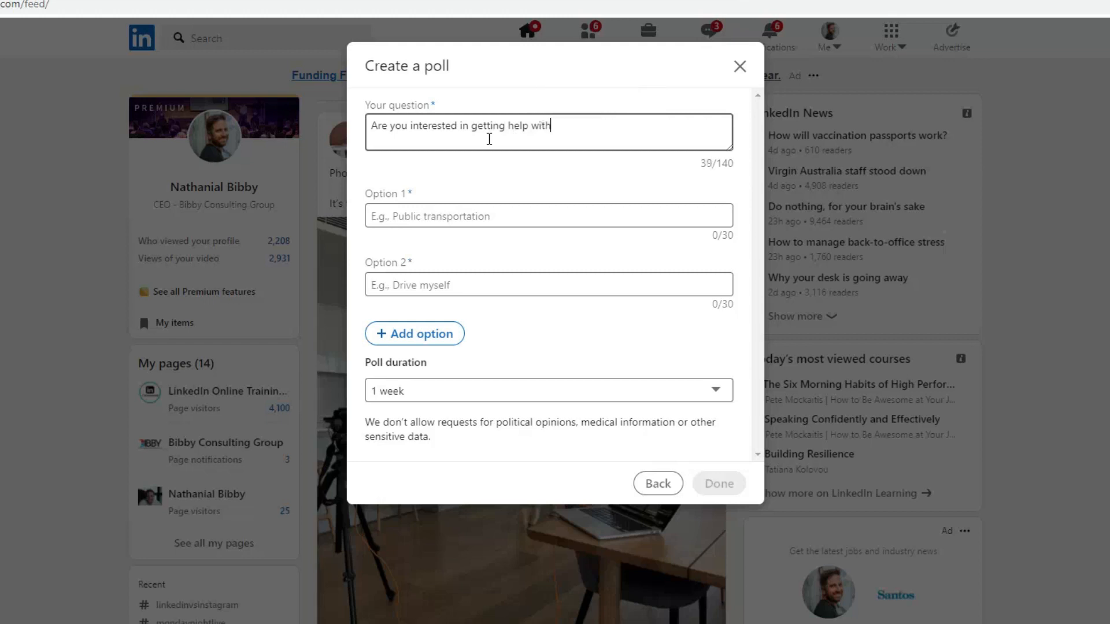
{"action": "type", "text": "your LinkedIn?"}
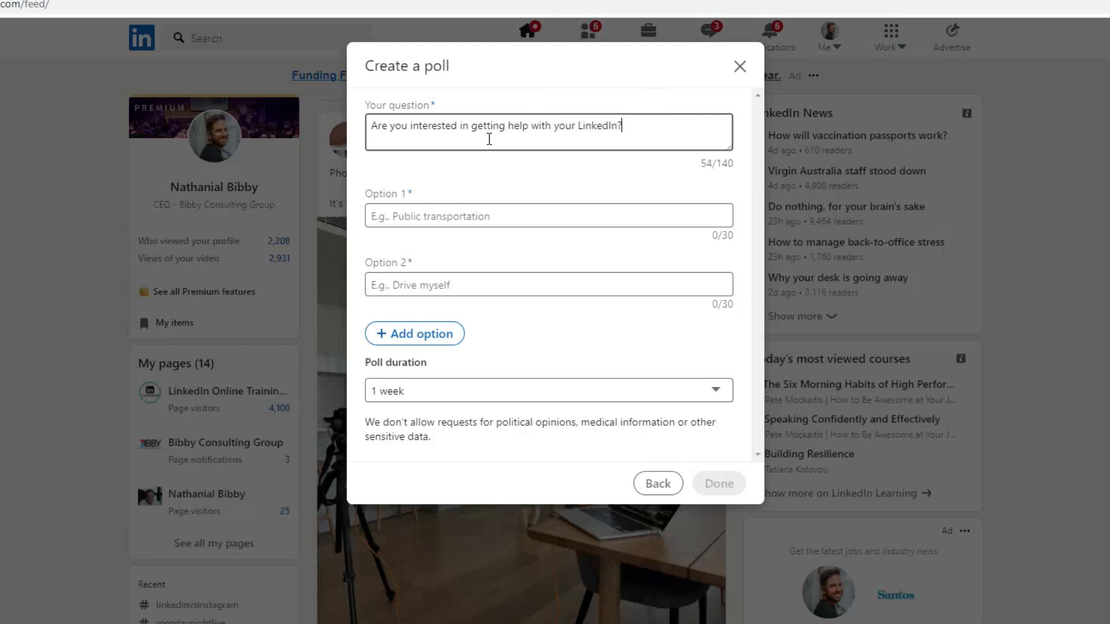
{"action": "mouse_move", "coordinate": [532, 415]}
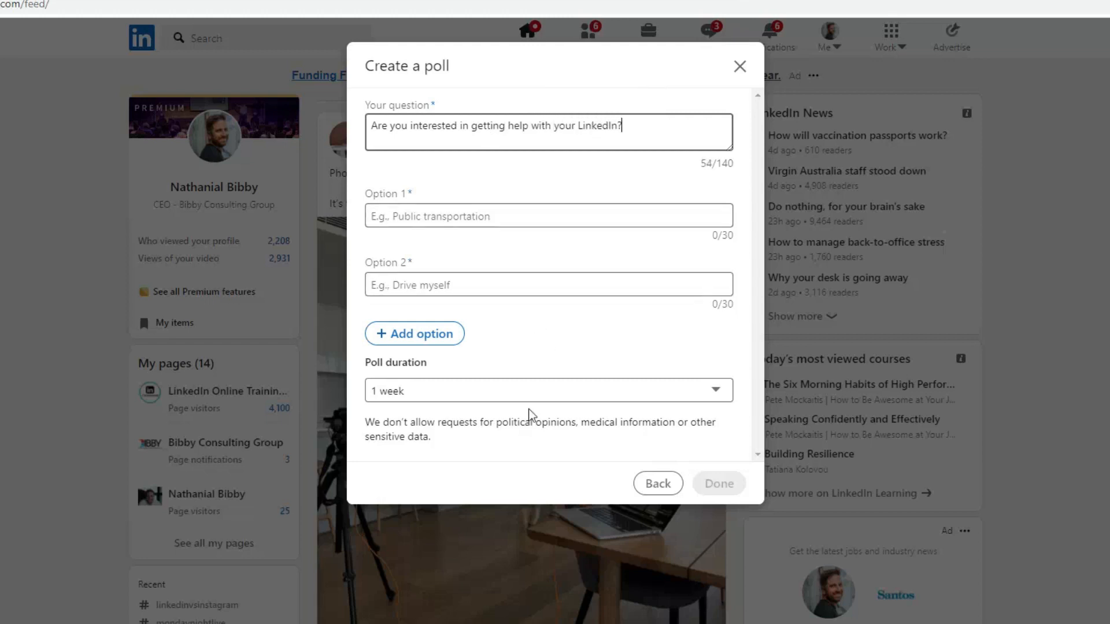
{"action": "left_click", "coordinate": [548, 389]}
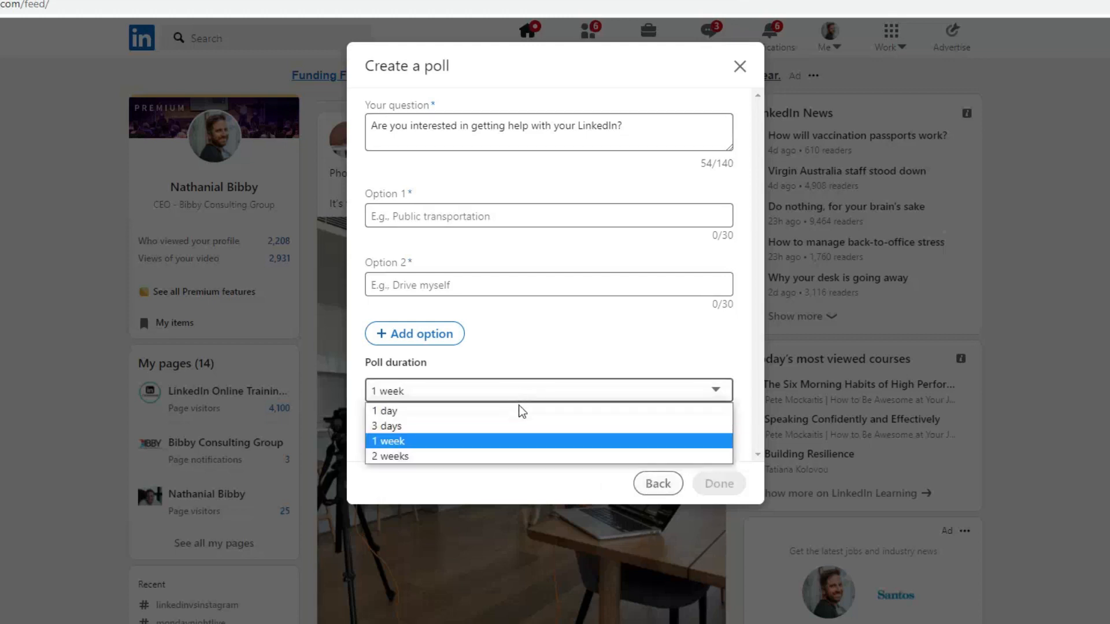
{"action": "mouse_move", "coordinate": [474, 445]}
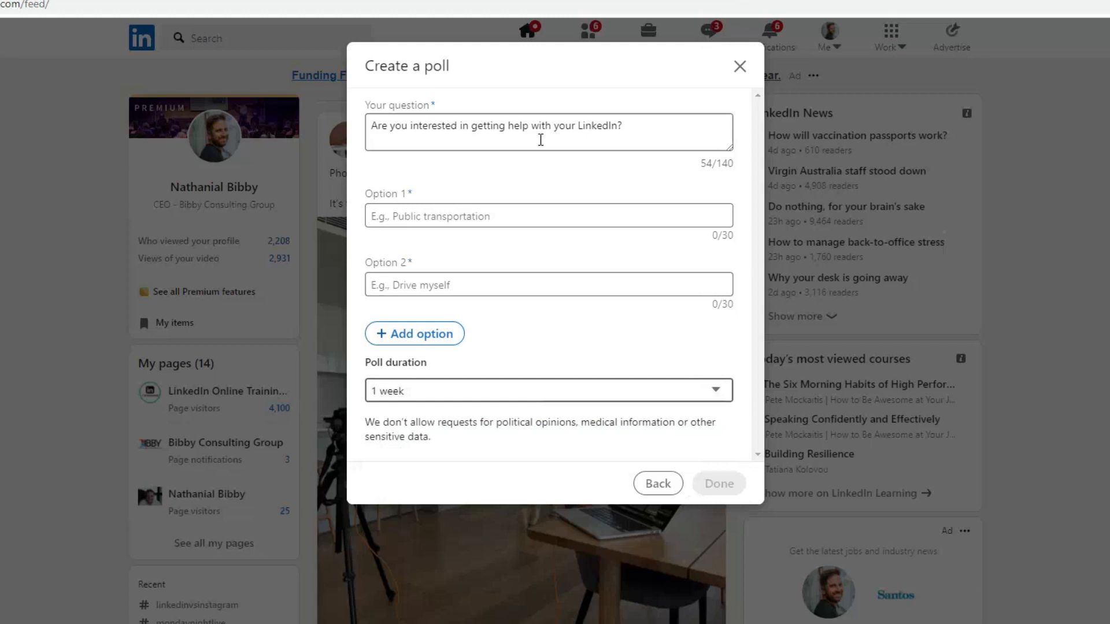
{"action": "mouse_move", "coordinate": [516, 165]}
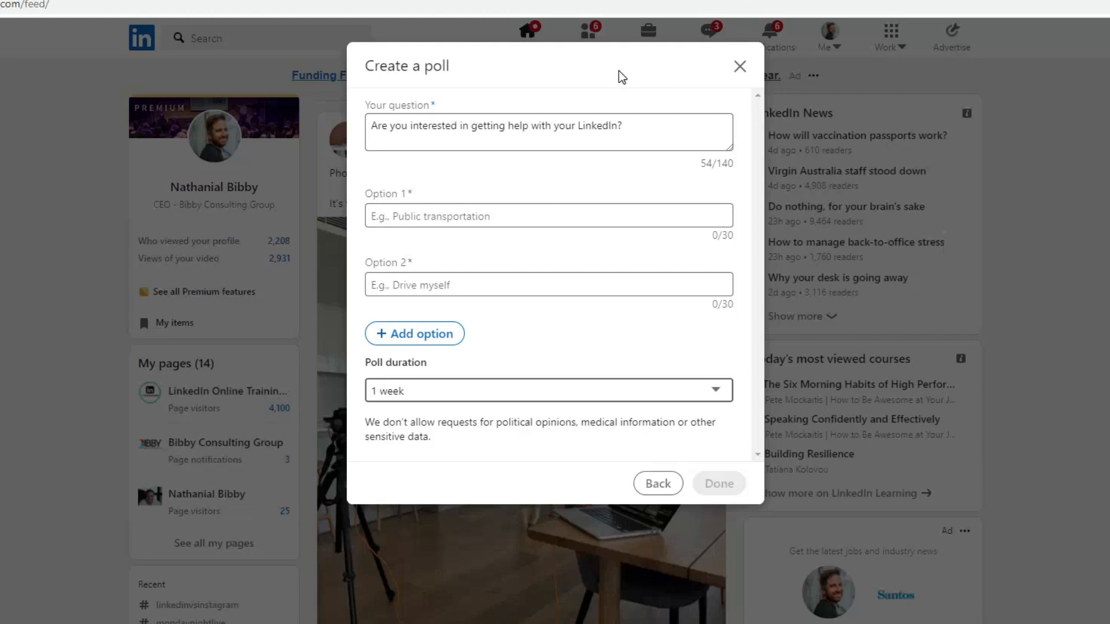
{"action": "mouse_move", "coordinate": [616, 75]}
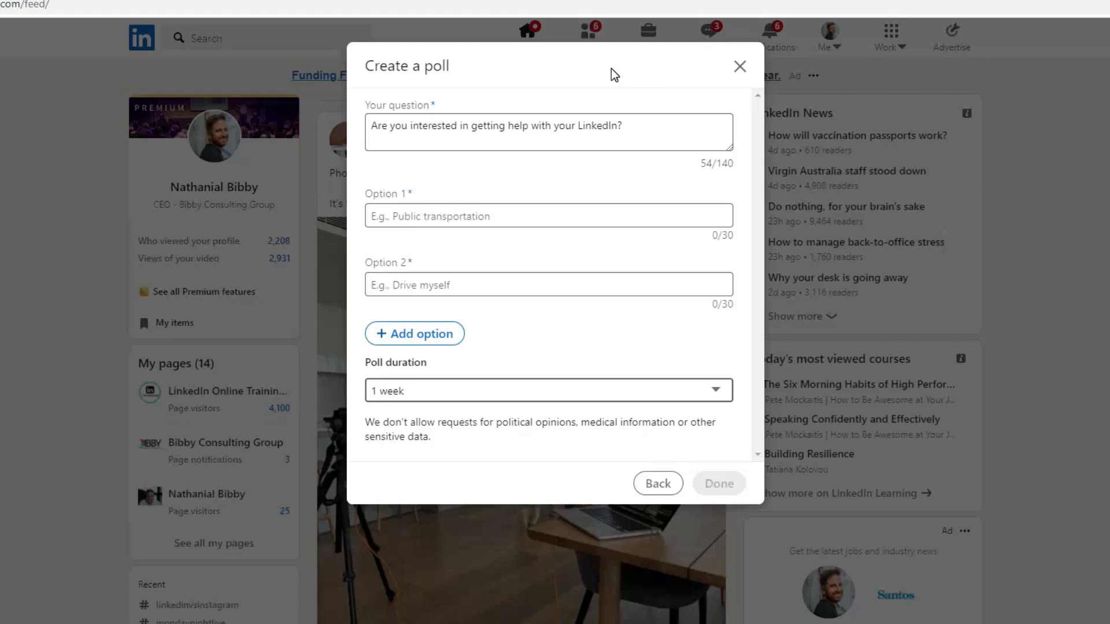